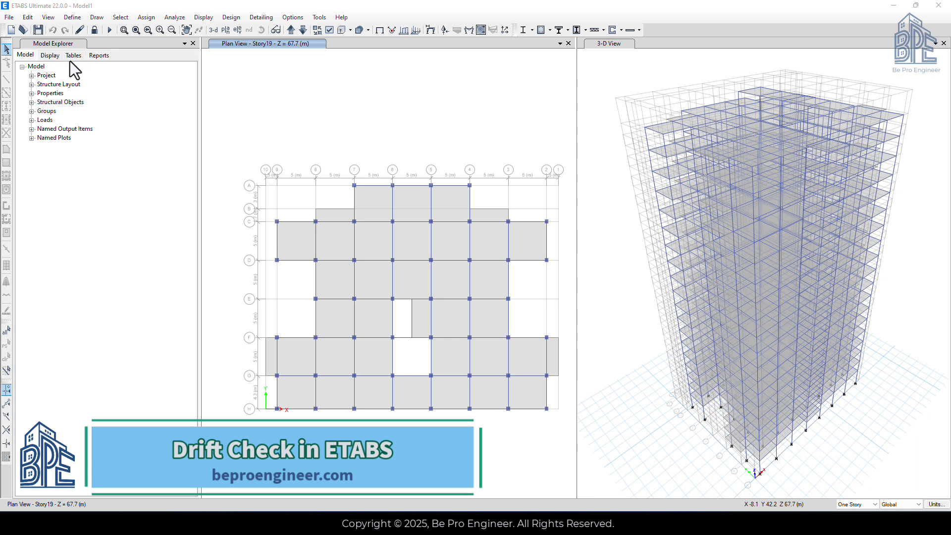
# Step: Show the Diaphragm Max Over Avg Drifts table from Analysis Results > Joint Output > Displacements
pyautogui.click(73, 55)
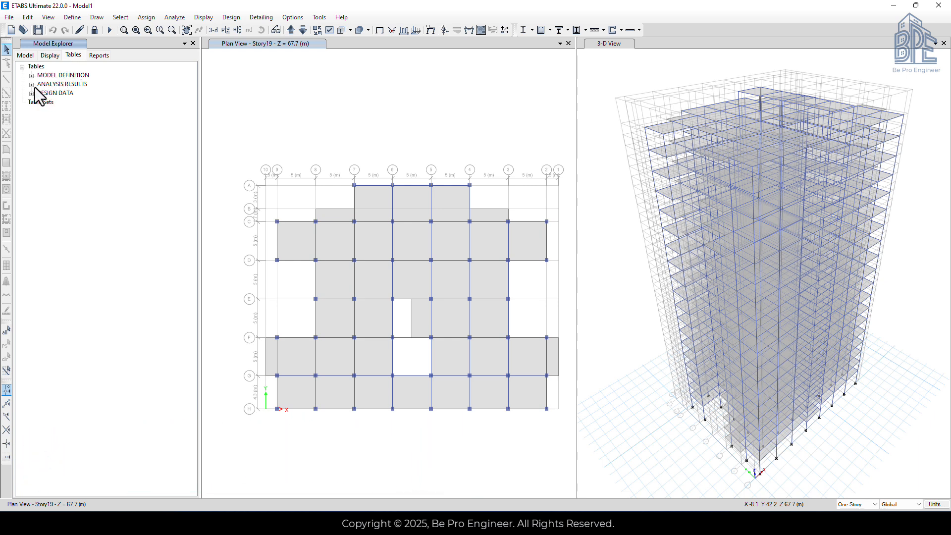
pyautogui.click(32, 84)
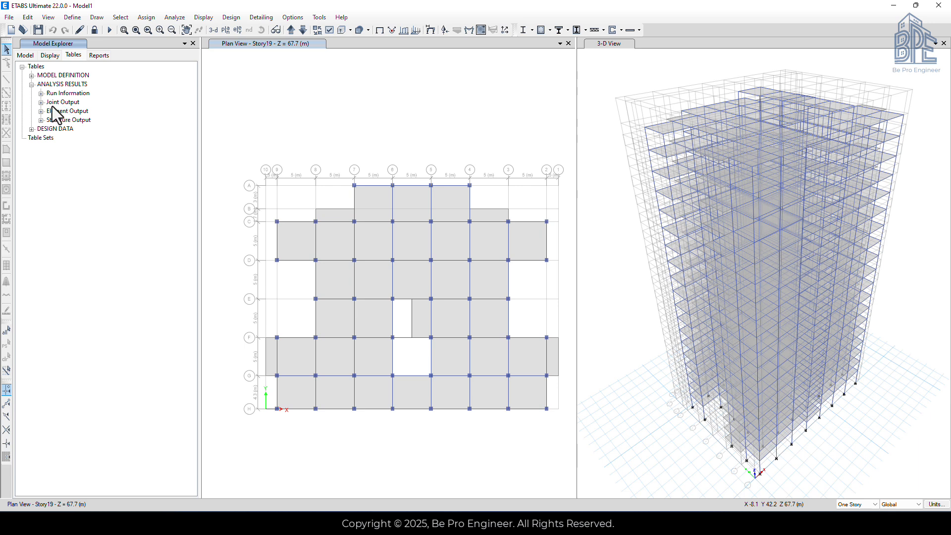
pyautogui.click(40, 102)
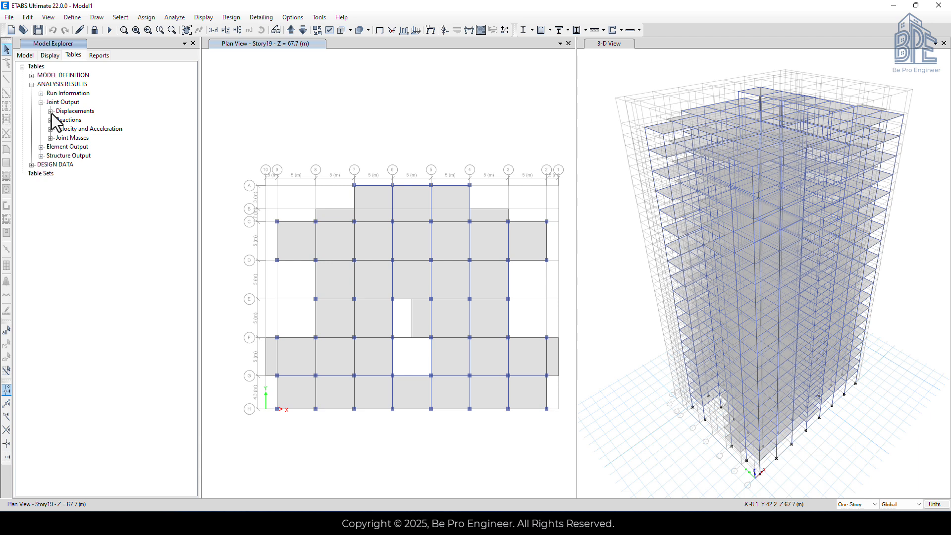
pyautogui.click(52, 111)
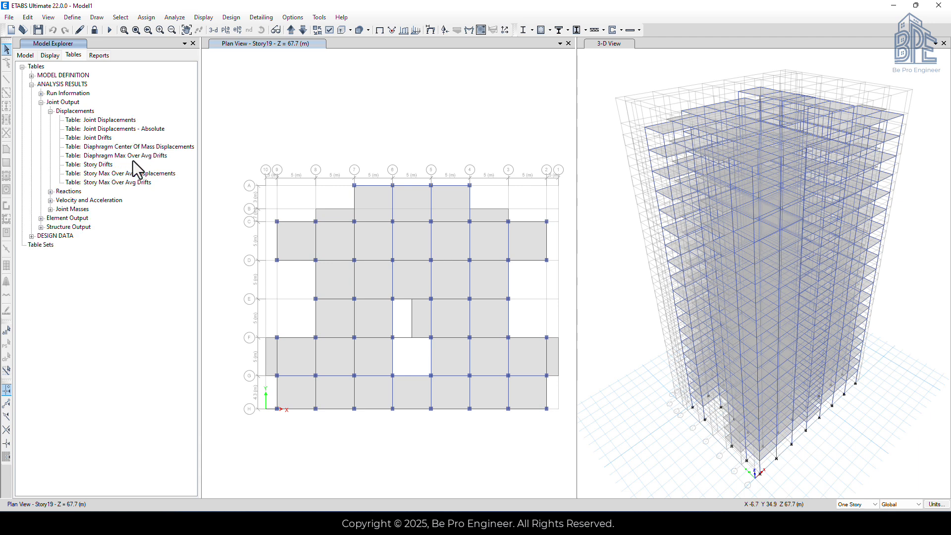
pyautogui.rightClick(123, 155)
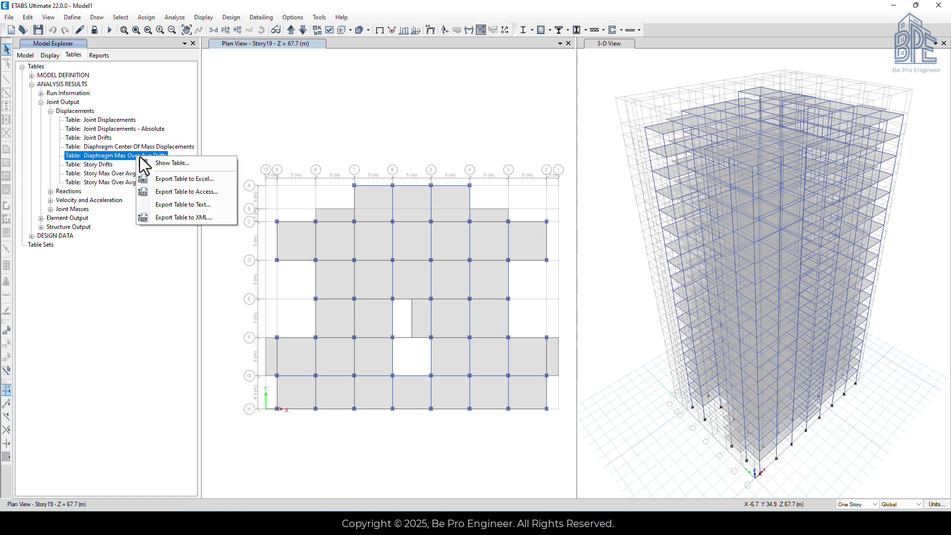
pyautogui.click(172, 163)
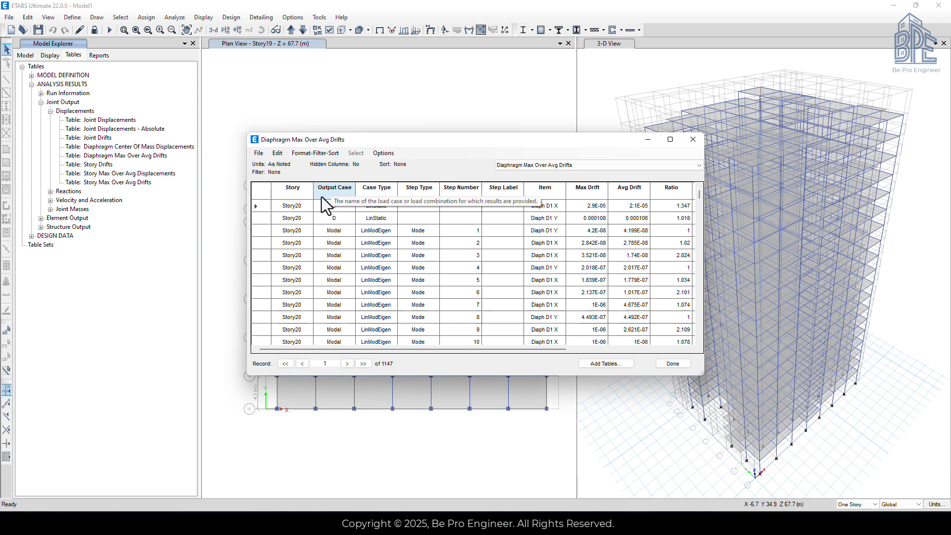
# Step: Filter the Output Case column to SXPN and SYPN, leaving 59 records
pyautogui.click(334, 188)
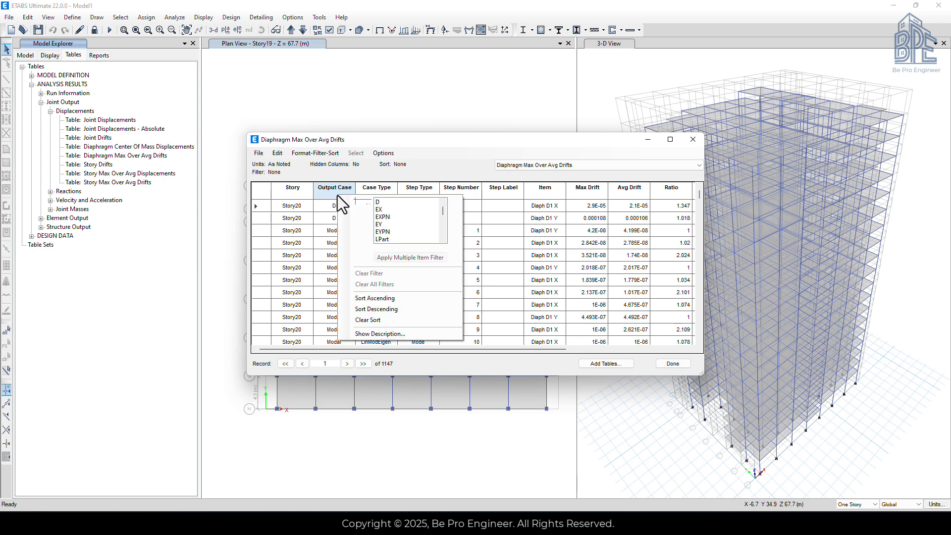
pyautogui.moveTo(416, 222)
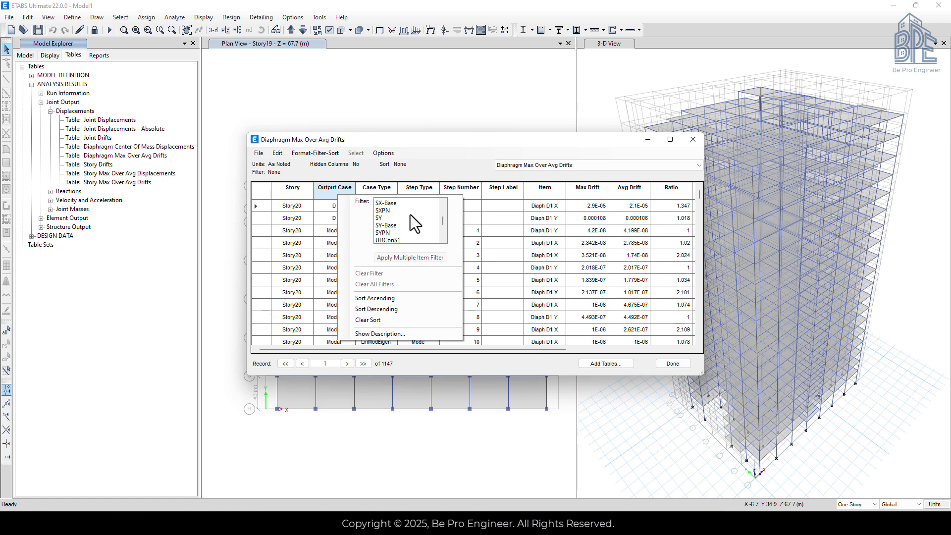
pyautogui.click(383, 217)
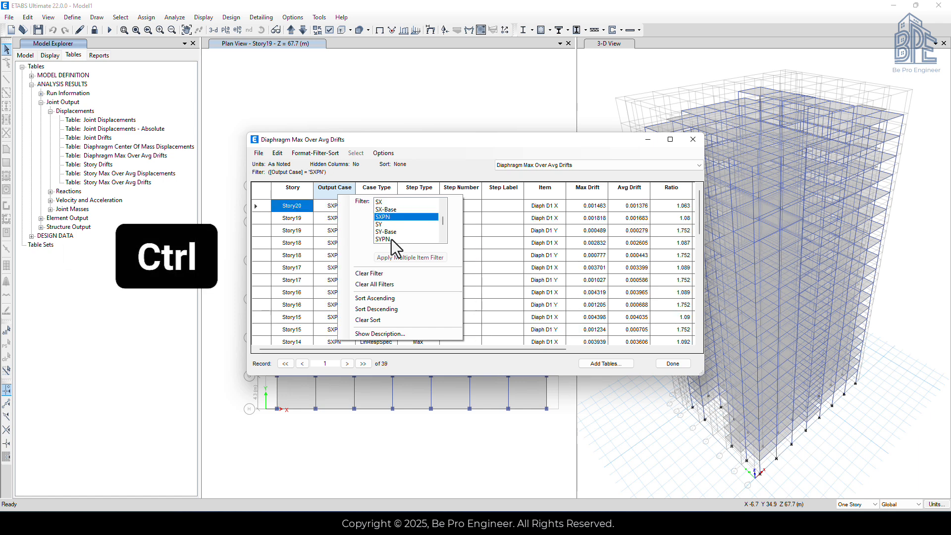
pyautogui.click(383, 238)
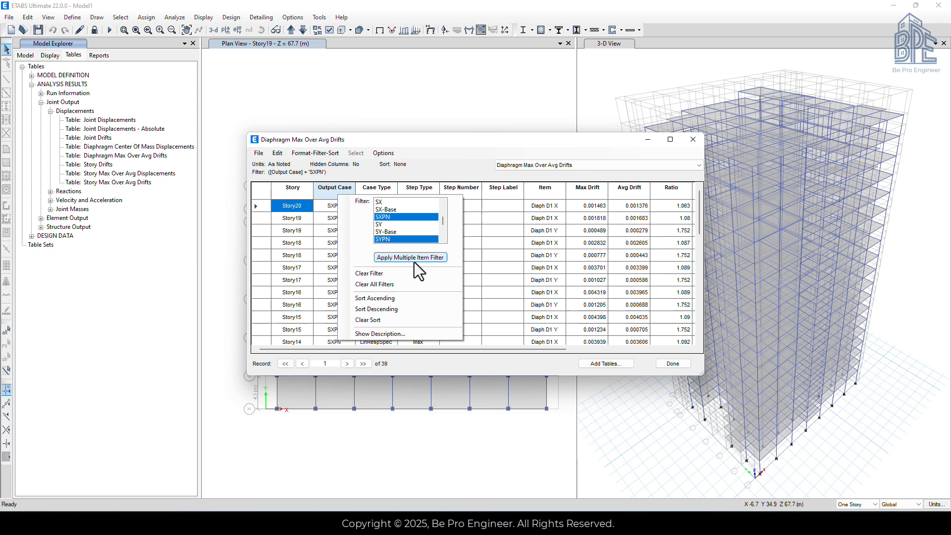
pyautogui.moveTo(409, 270)
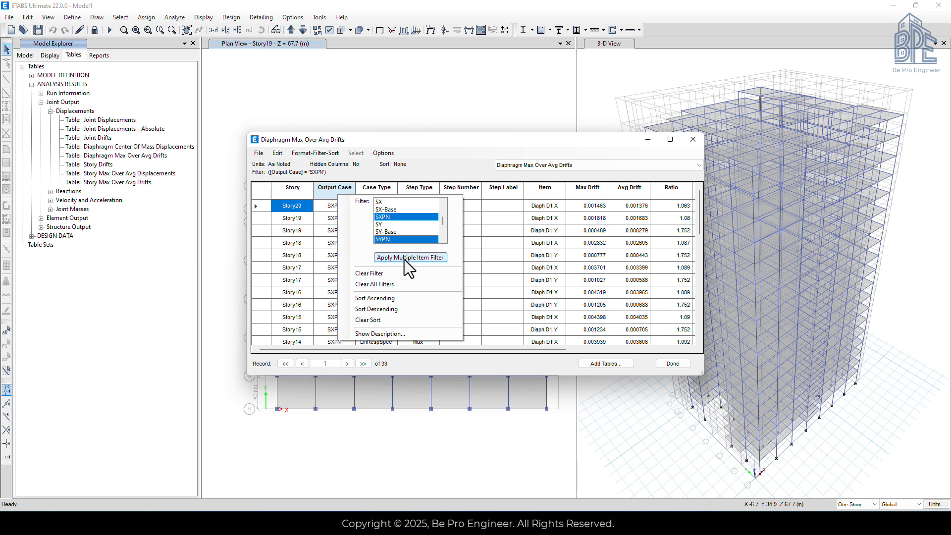
pyautogui.click(410, 256)
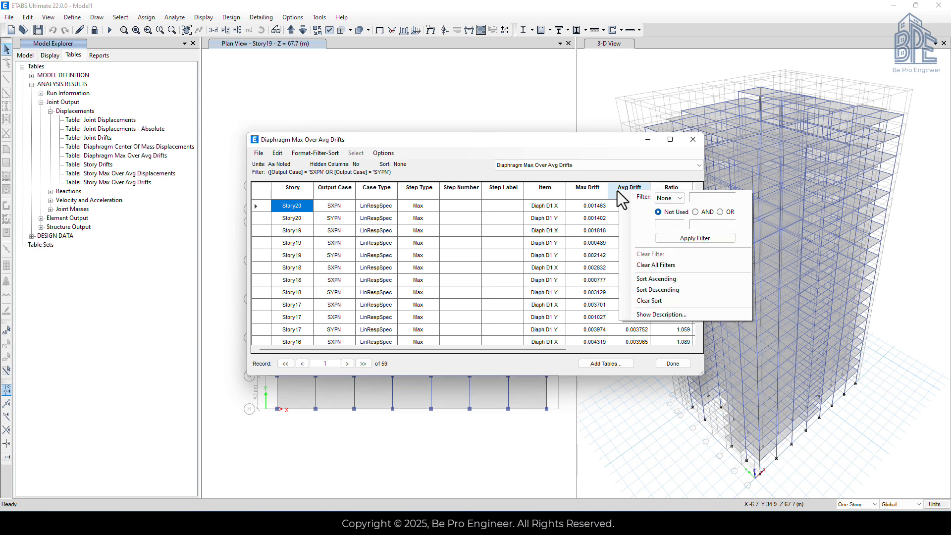
pyautogui.moveTo(657, 289)
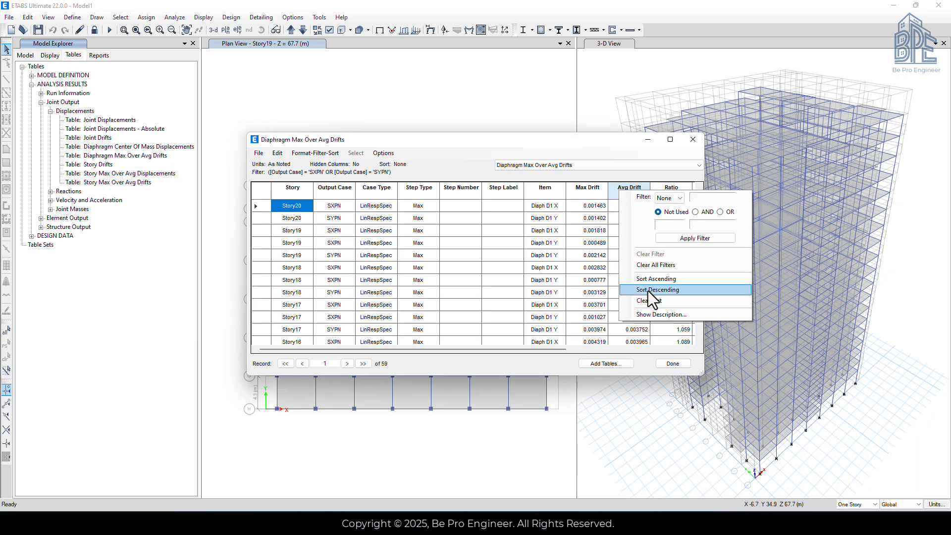
# Step: Sort by Avg Drift descending, putting Story10 SYPN (0.004739) first
pyautogui.click(657, 290)
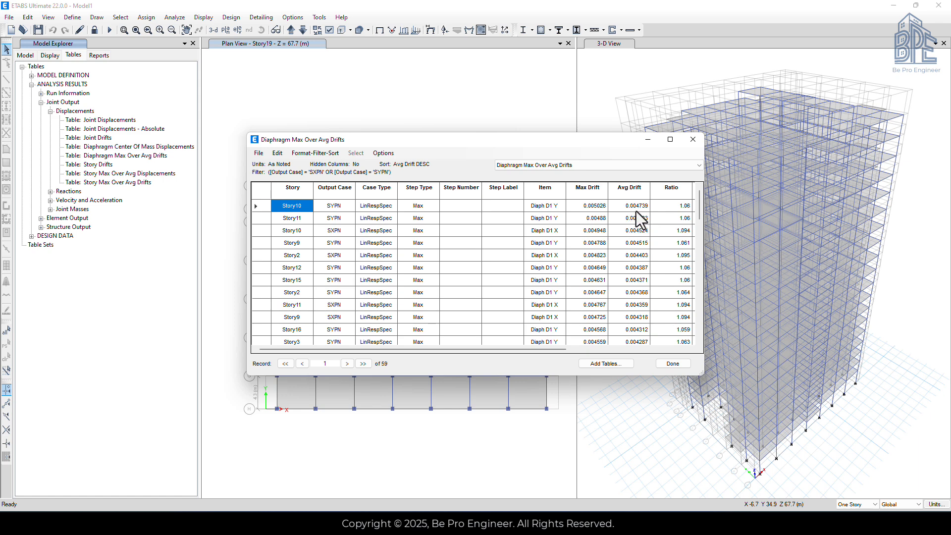
pyautogui.moveTo(637, 220)
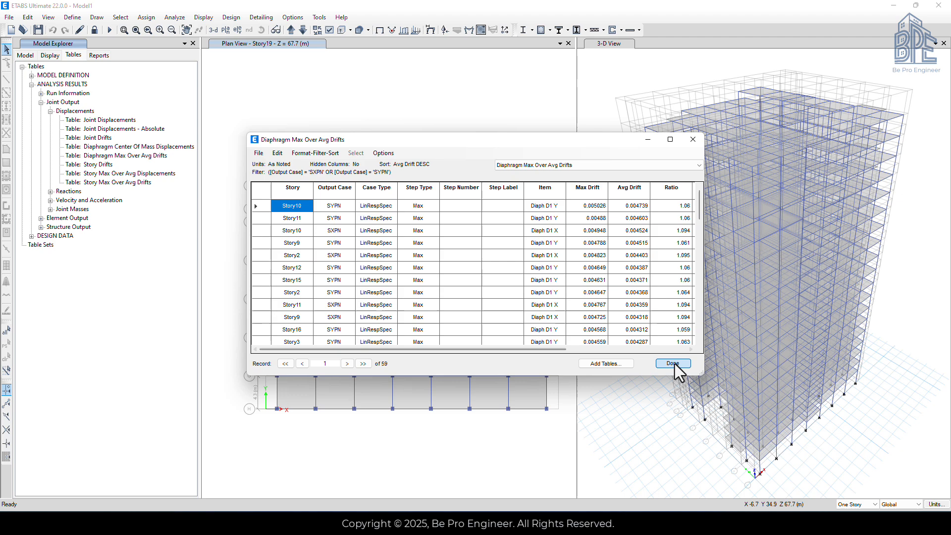
# Step: Close the drift table and show the Maximum Story Displacement story response plot
pyautogui.click(673, 362)
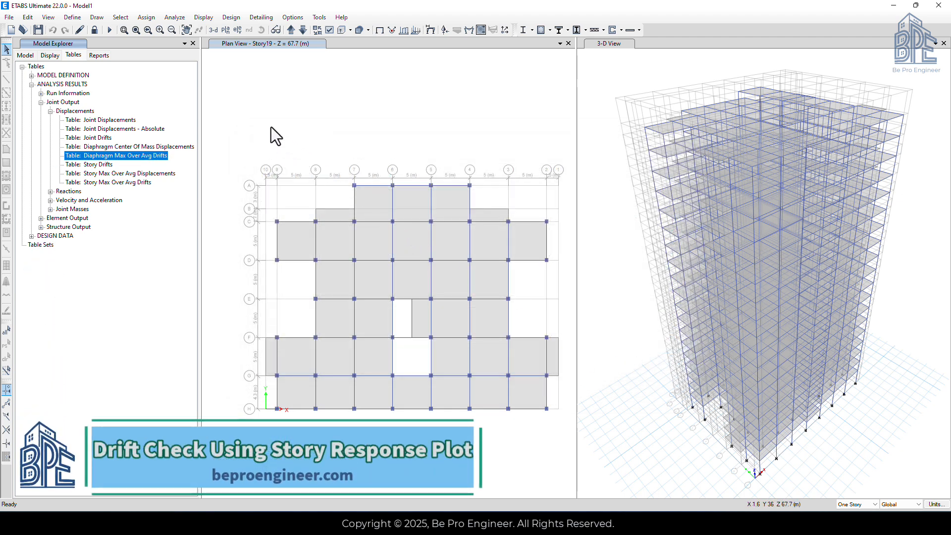
pyautogui.click(204, 16)
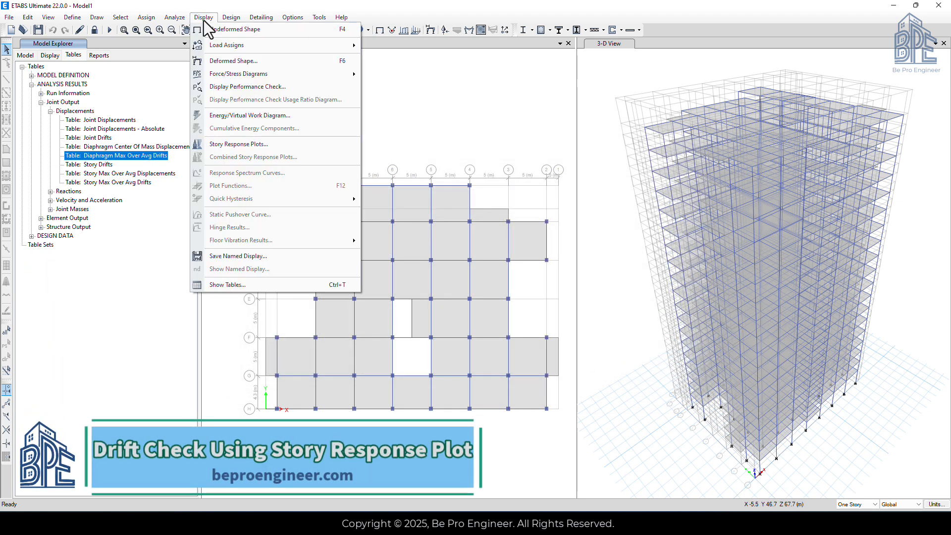
pyautogui.moveTo(239, 143)
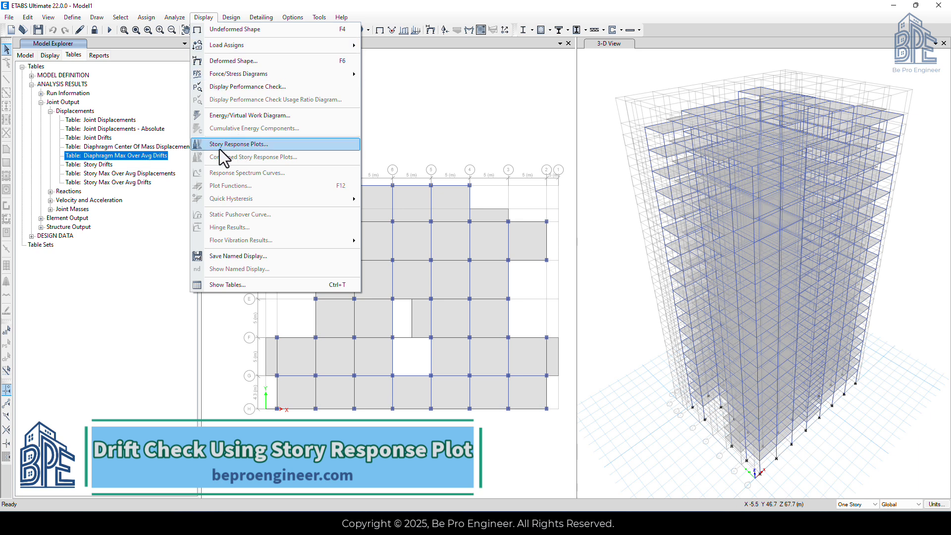
pyautogui.click(239, 144)
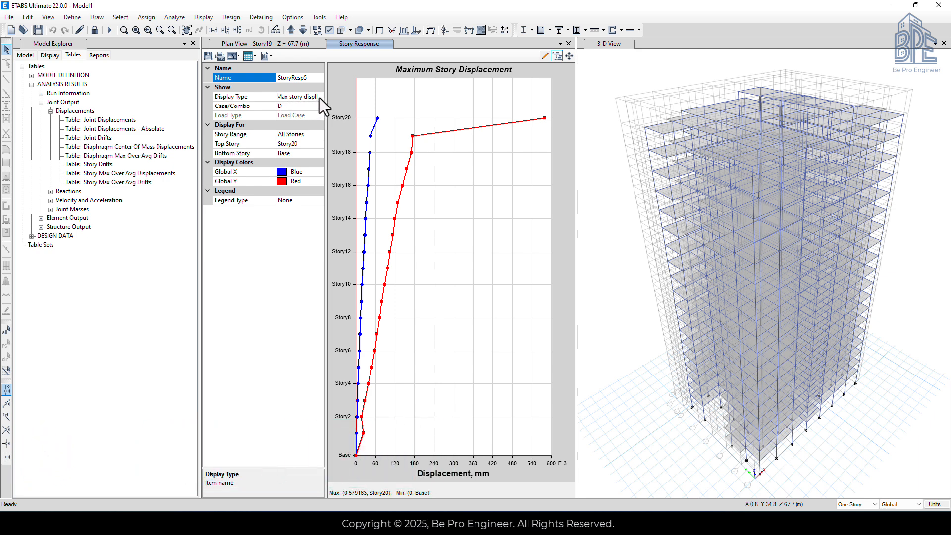
# Step: Switch the story response Display Type to diaphragm drifts for Diaphragm D1
pyautogui.click(318, 96)
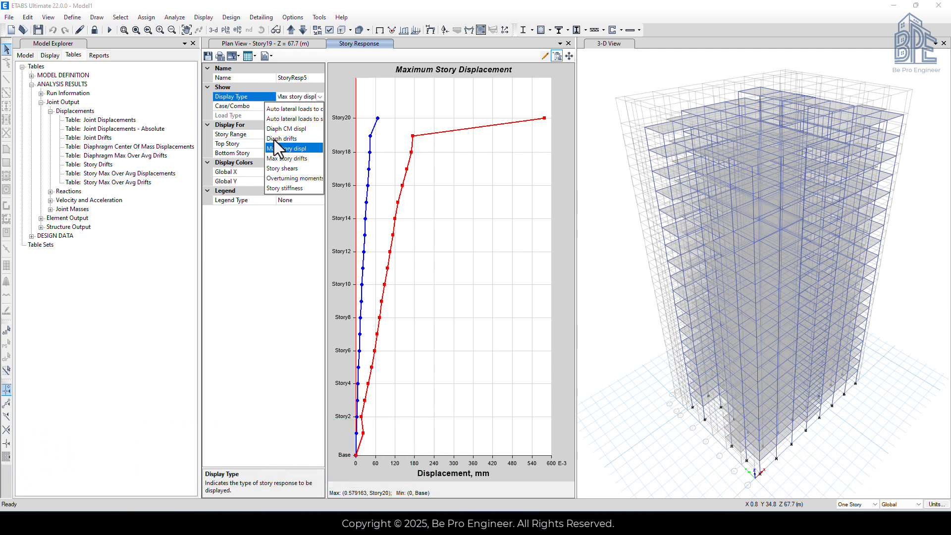
pyautogui.click(285, 139)
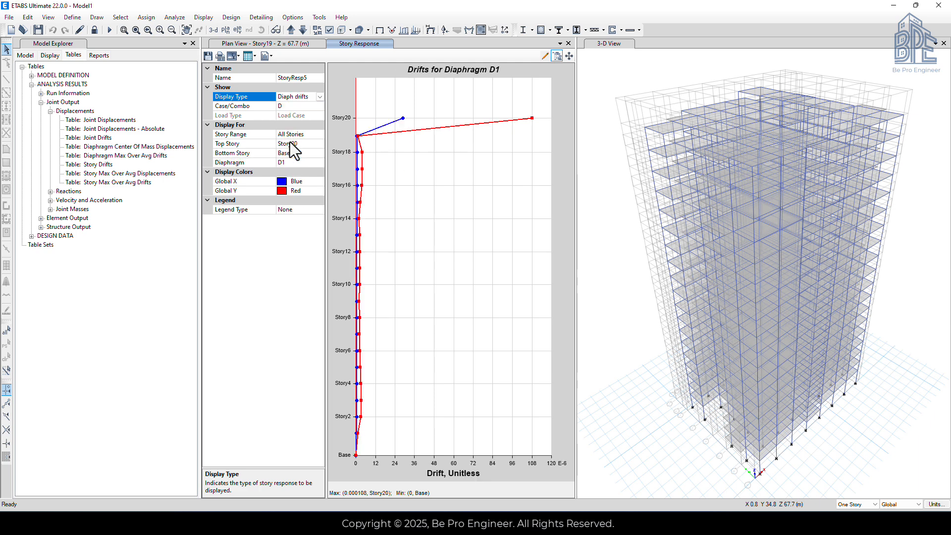
pyautogui.click(320, 97)
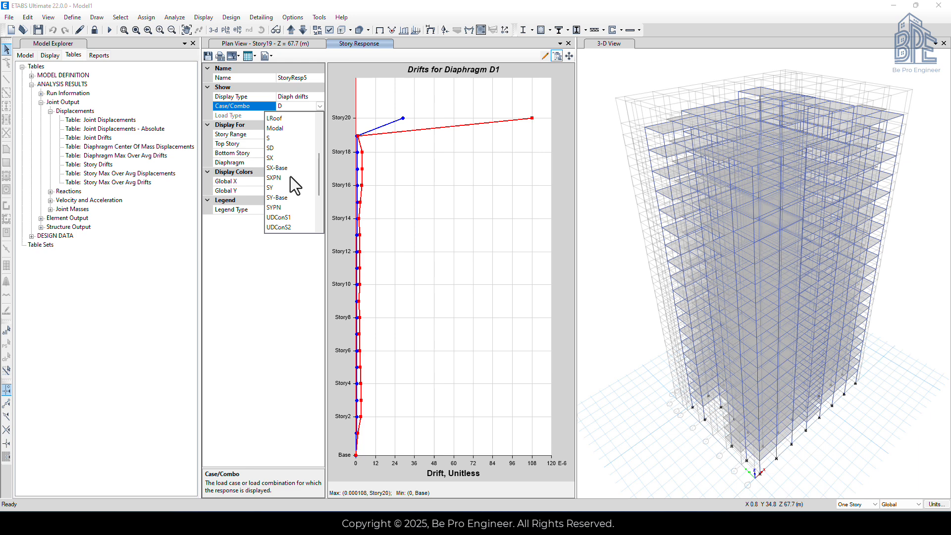
pyautogui.moveTo(268, 216)
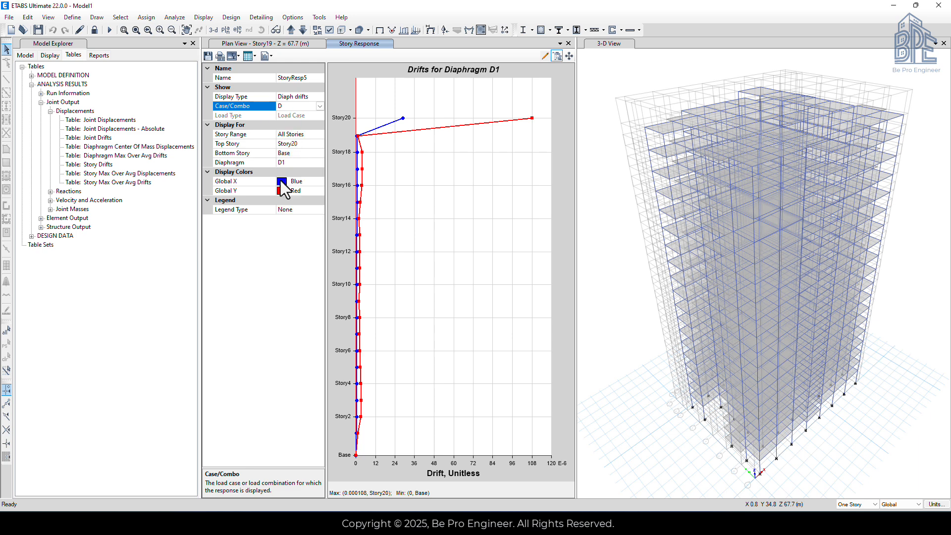
# Step: Plot Diaphragm D1 drifts for SXPN, peaking at 0.004948 at Story10
pyautogui.click(299, 106)
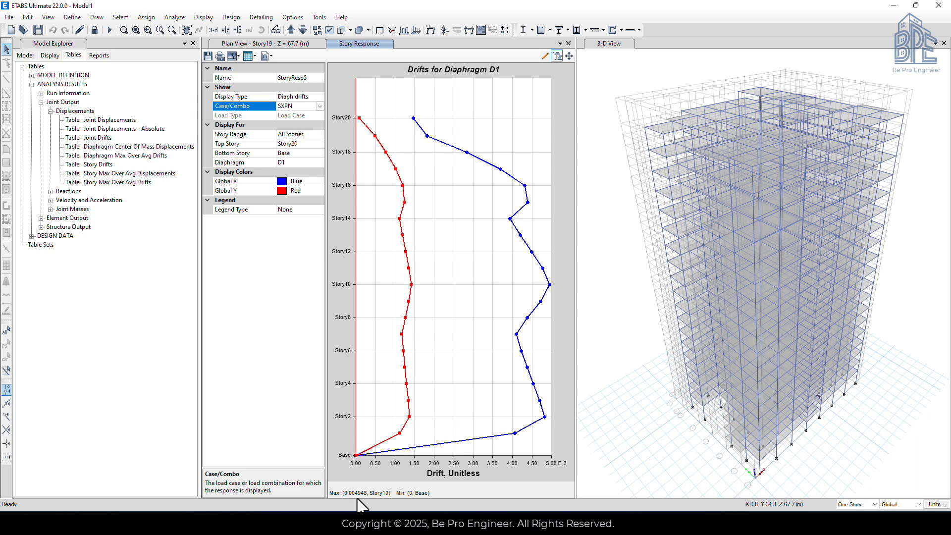
pyautogui.moveTo(354, 495)
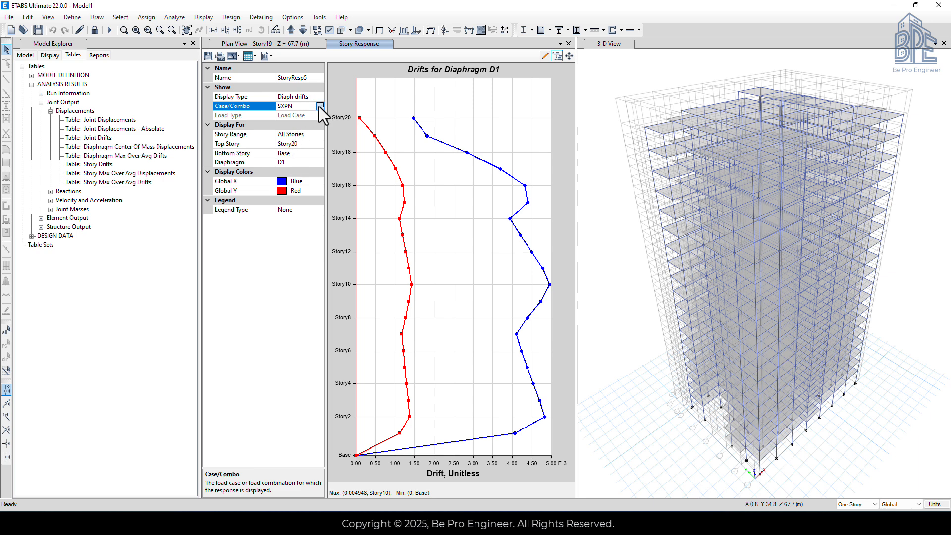
# Step: Plot Diaphragm D1 drifts for SYPN, peaking at 0.005026 at Story10
pyautogui.click(320, 106)
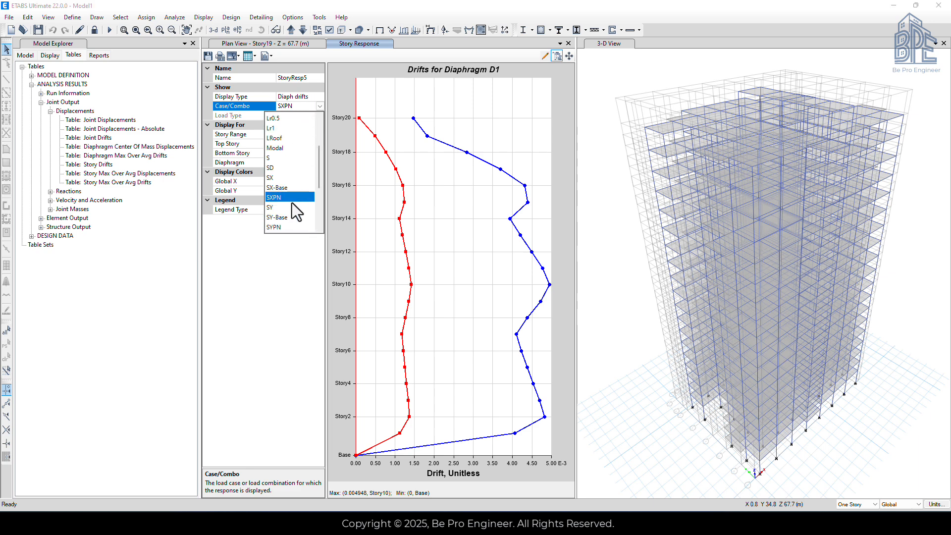
pyautogui.click(274, 226)
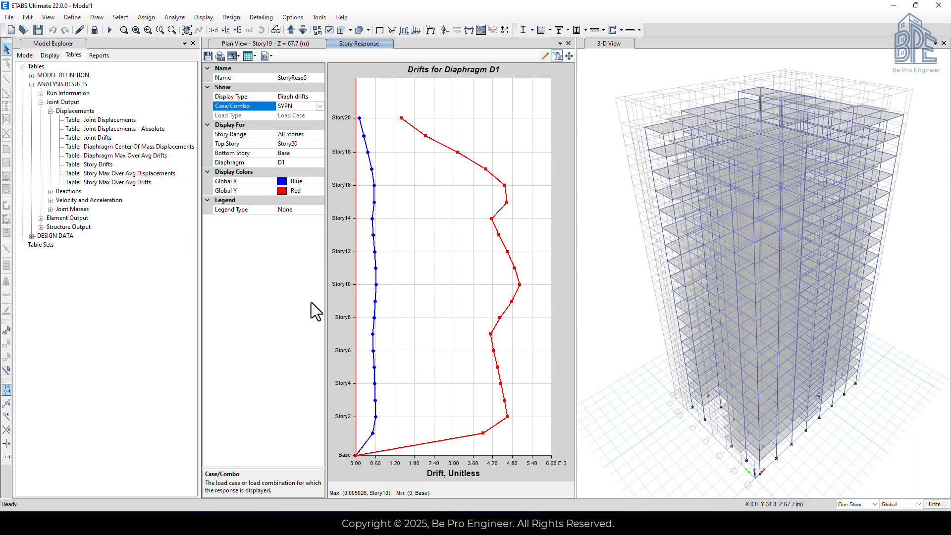